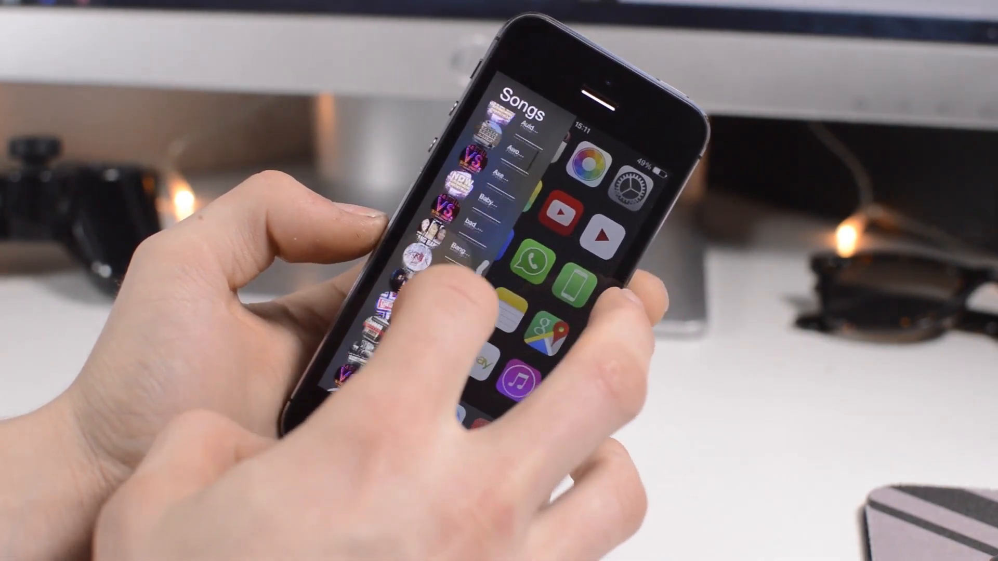
Step: Browse the Clex2 side-panel song list over the home screen and play a song from it
scroll(down, 3)
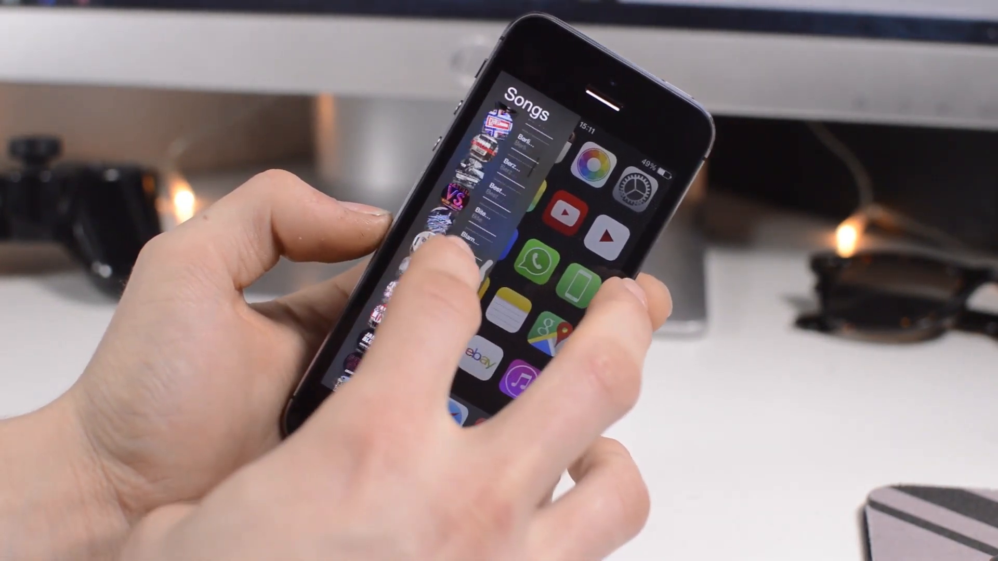
scroll(down, 3)
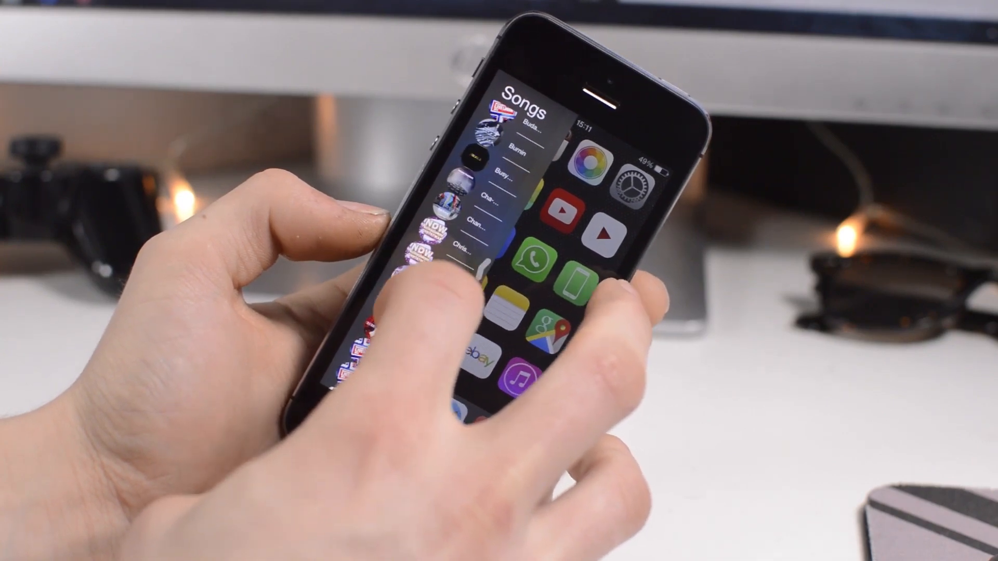
scroll(down, 3)
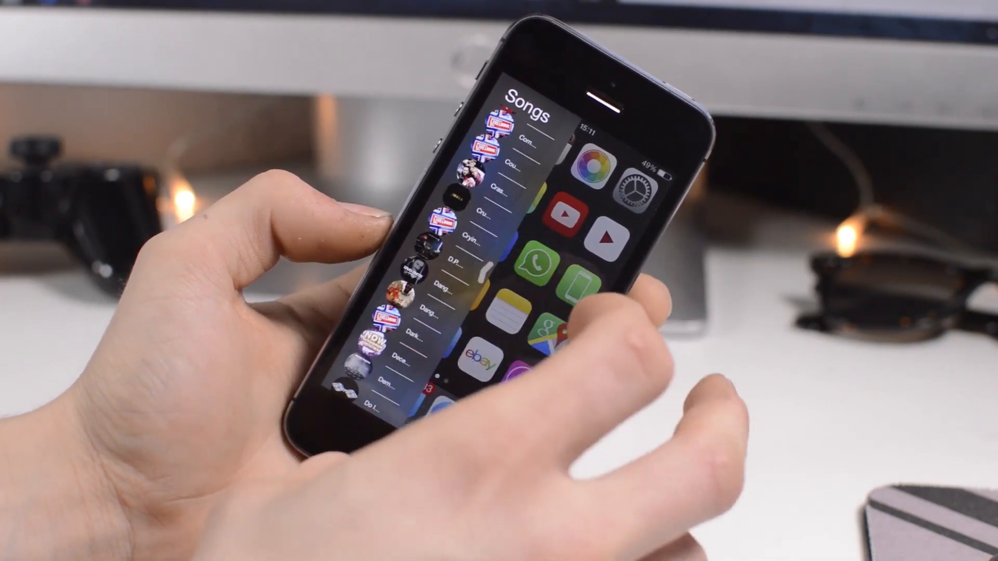
scroll(down, 3)
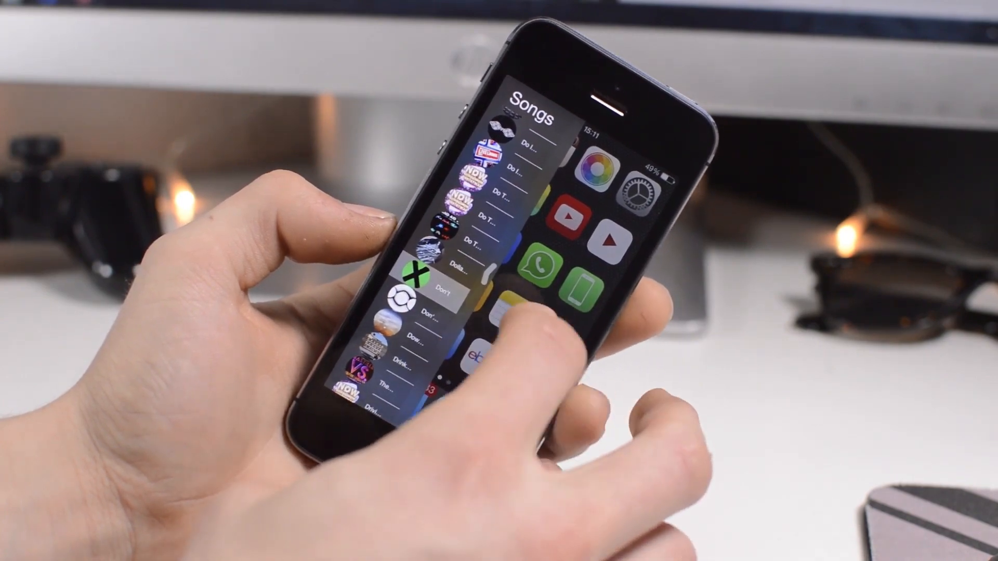
click(446, 287)
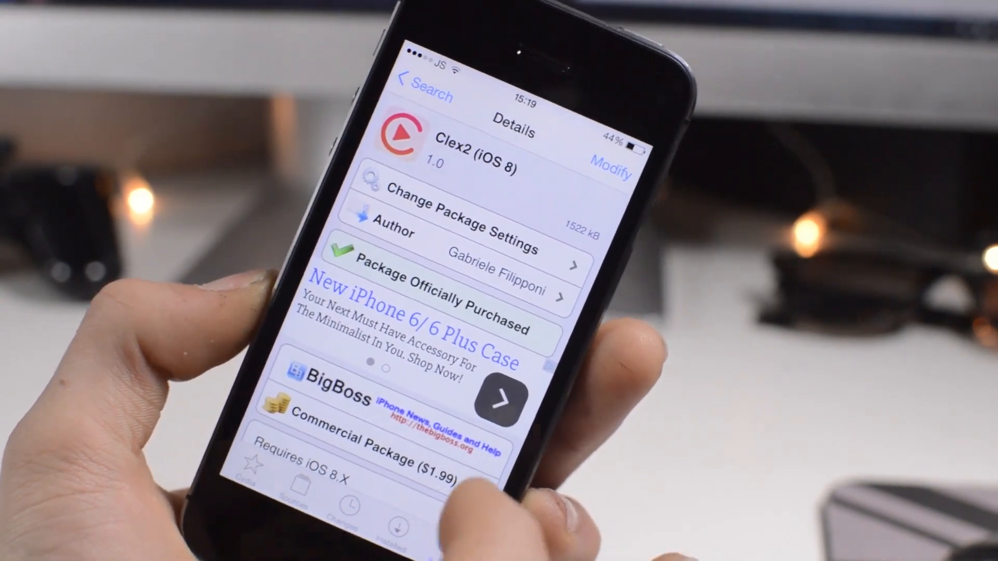
Step: Scroll the Clex2 (iOS 8) Cydia package page down to its tutorial screenshots
scroll(down, 3)
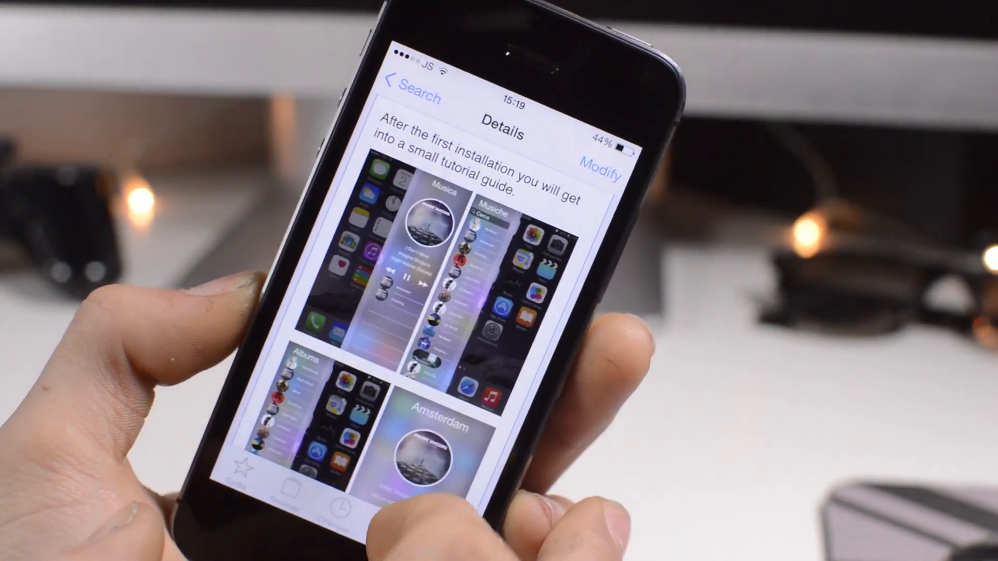
scroll(down, 3)
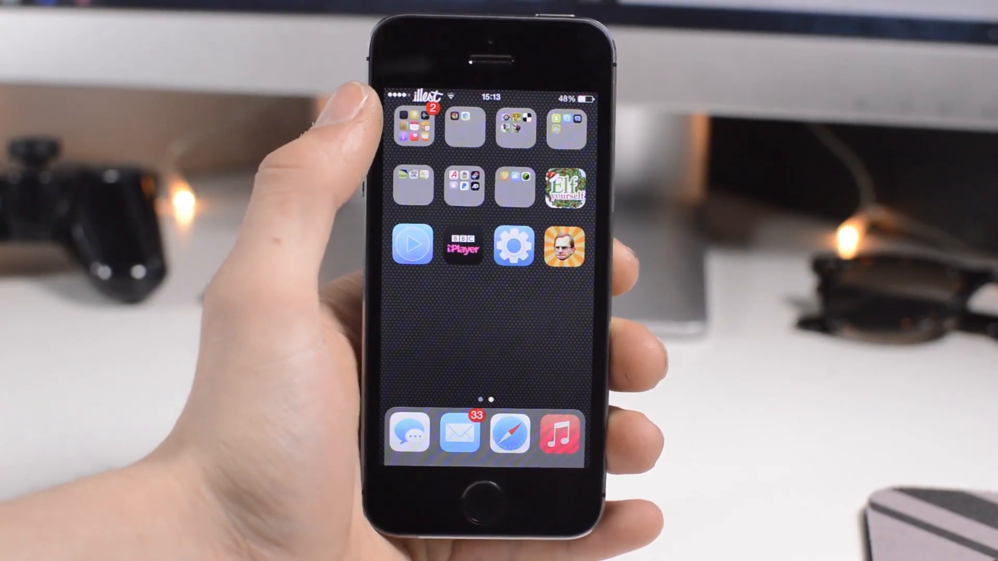
scroll(left, 3)
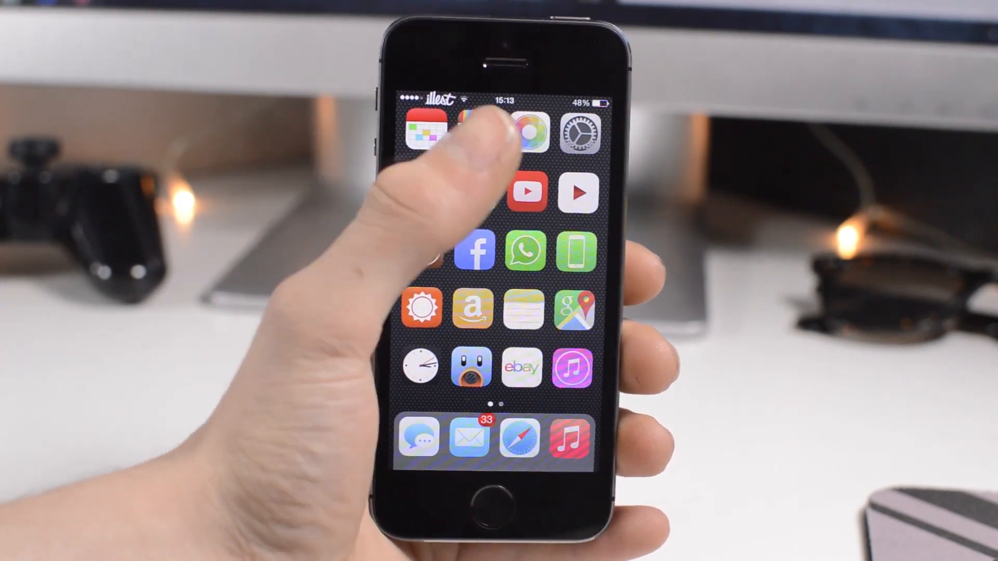
scroll(left, 3)
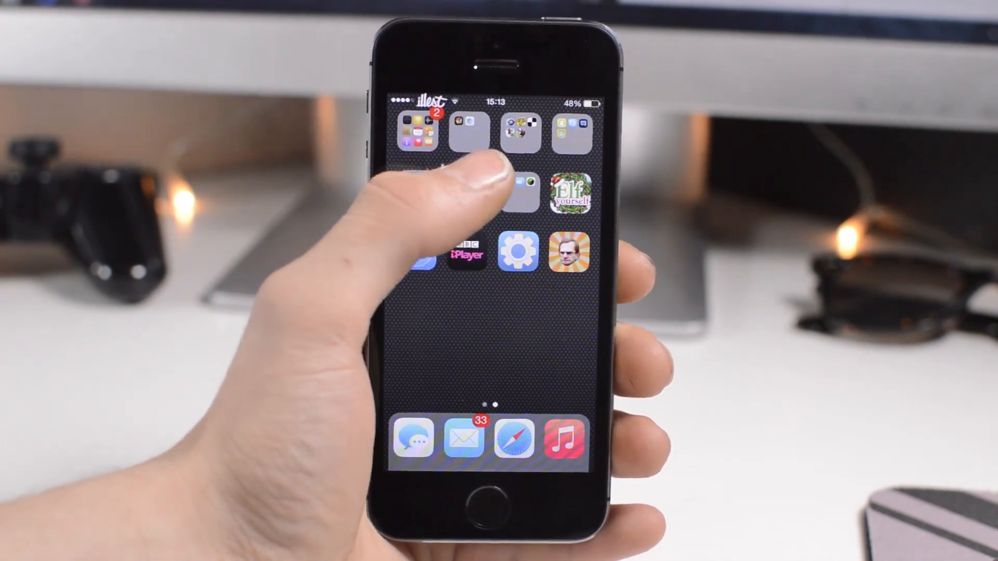
click(520, 134)
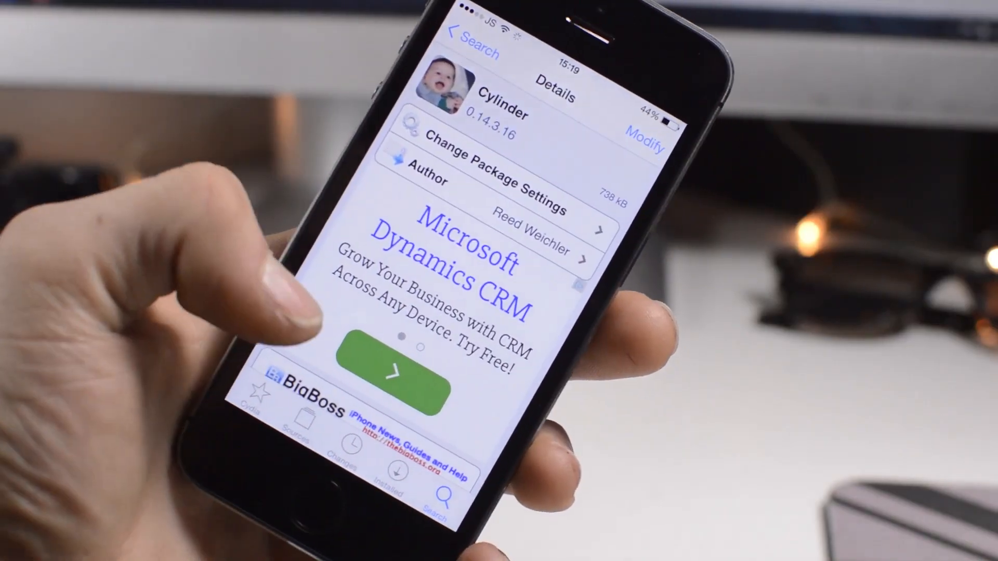
scroll(down, 3)
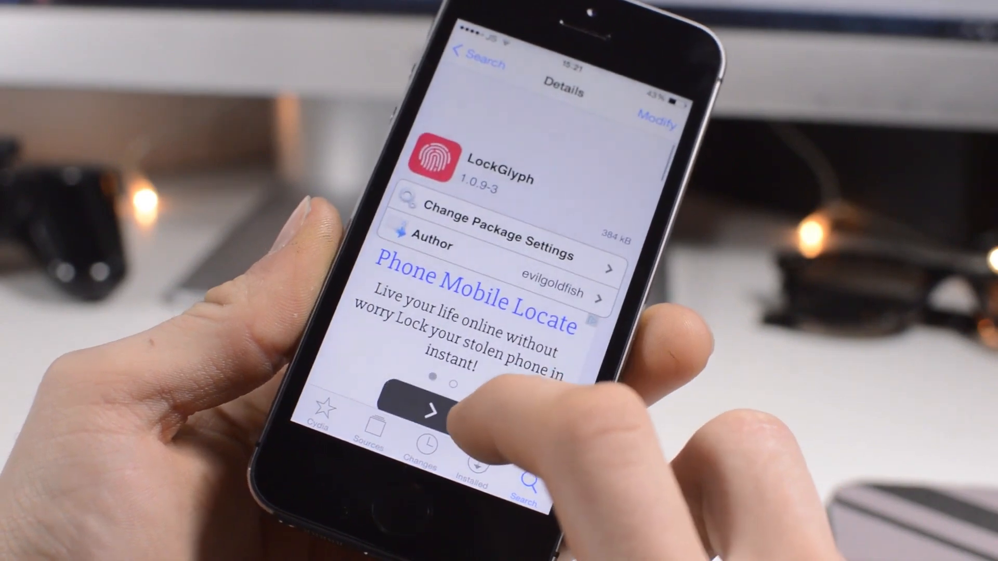
Step: Scroll LockGlyph's Cydia page down to its fingerprint lock-screen screenshots
scroll(down, 3)
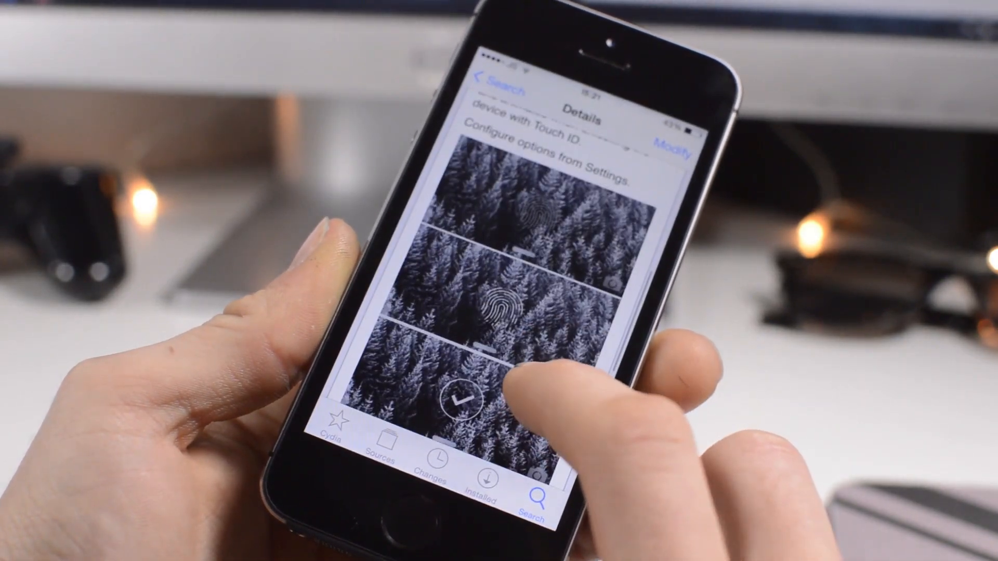
scroll(down, 3)
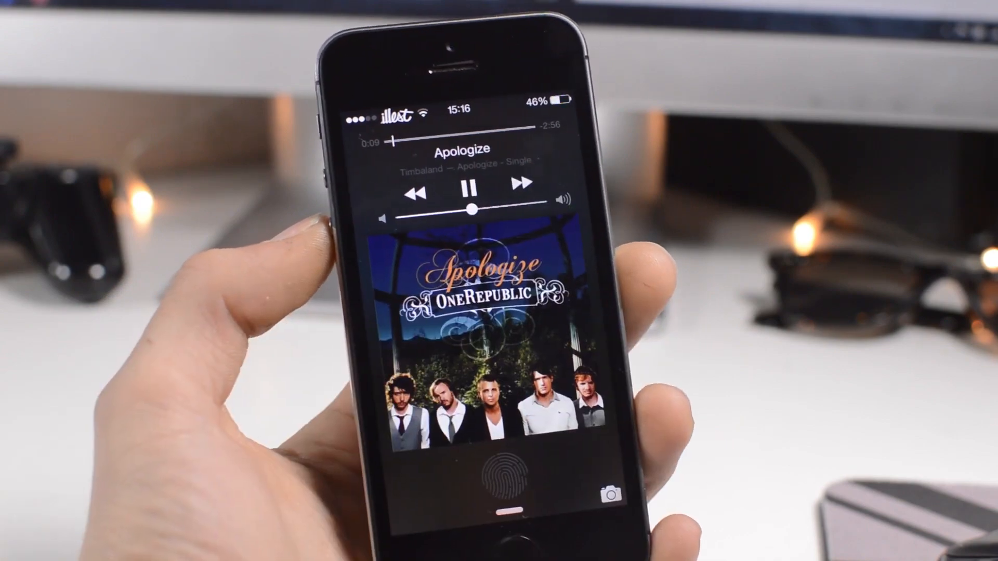
Step: Skip through two songs on the lock screen to show Spectral's blurred album artwork
click(523, 183)
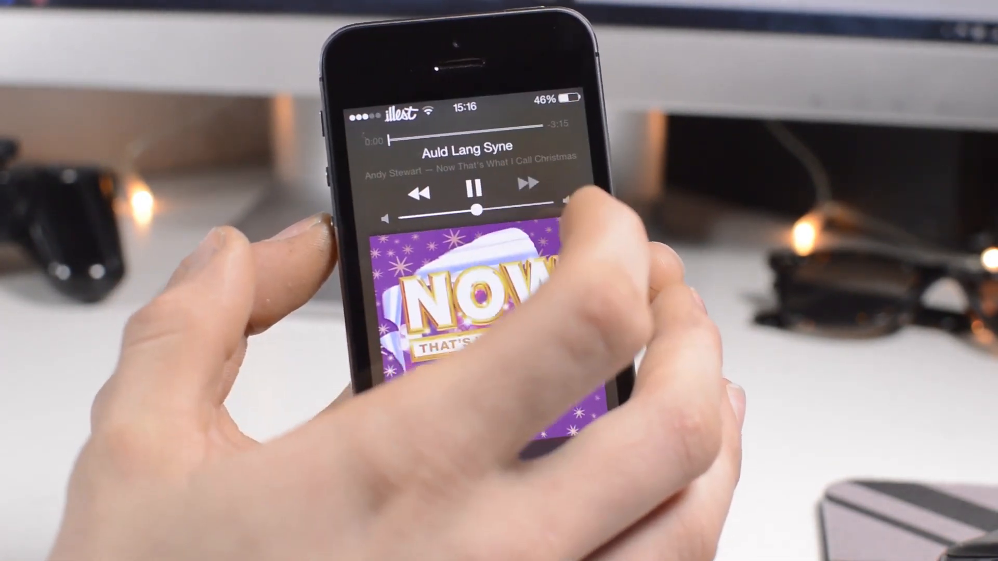
click(529, 191)
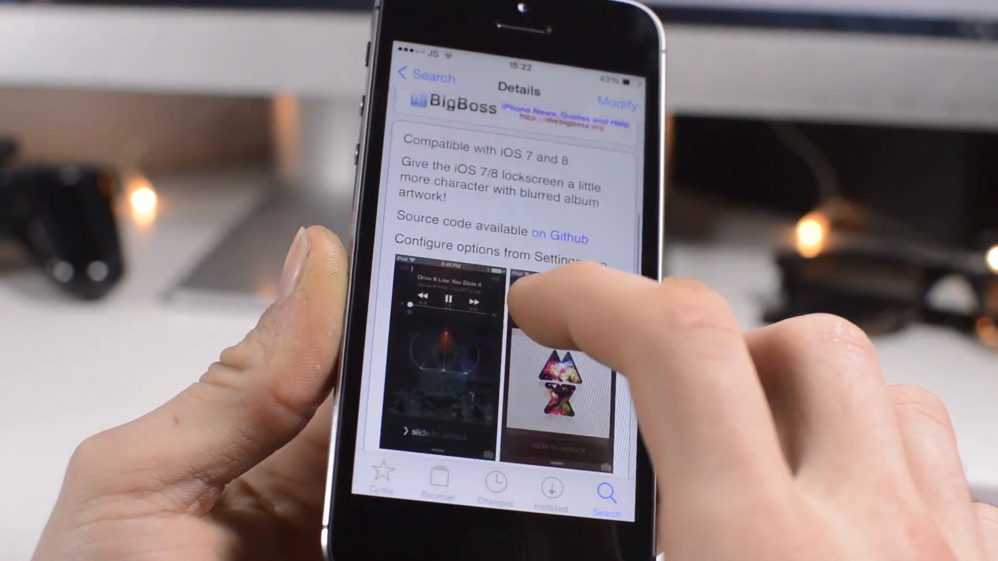
Step: Scroll through Spectral's Cydia package description
scroll(down, 3)
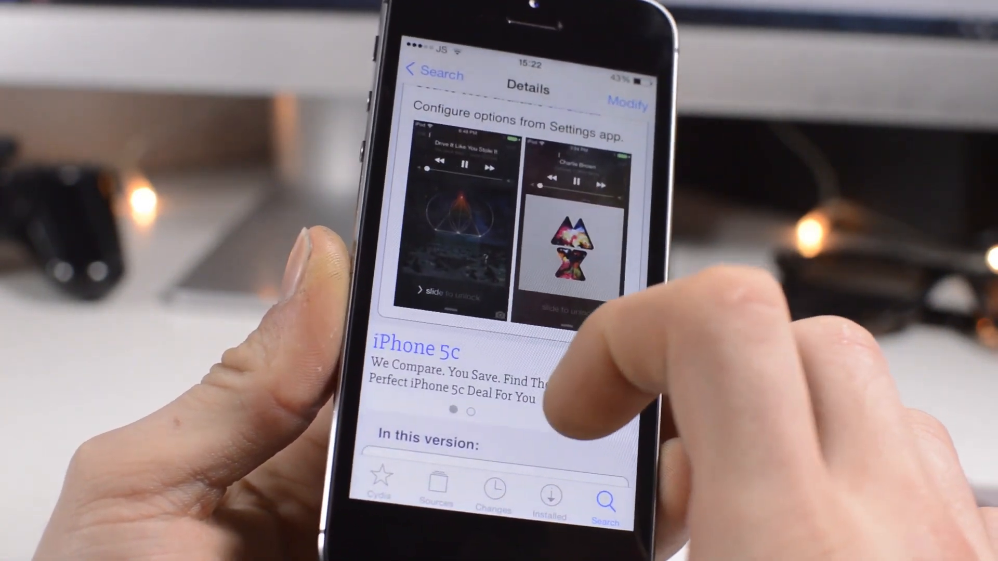
scroll(down, 3)
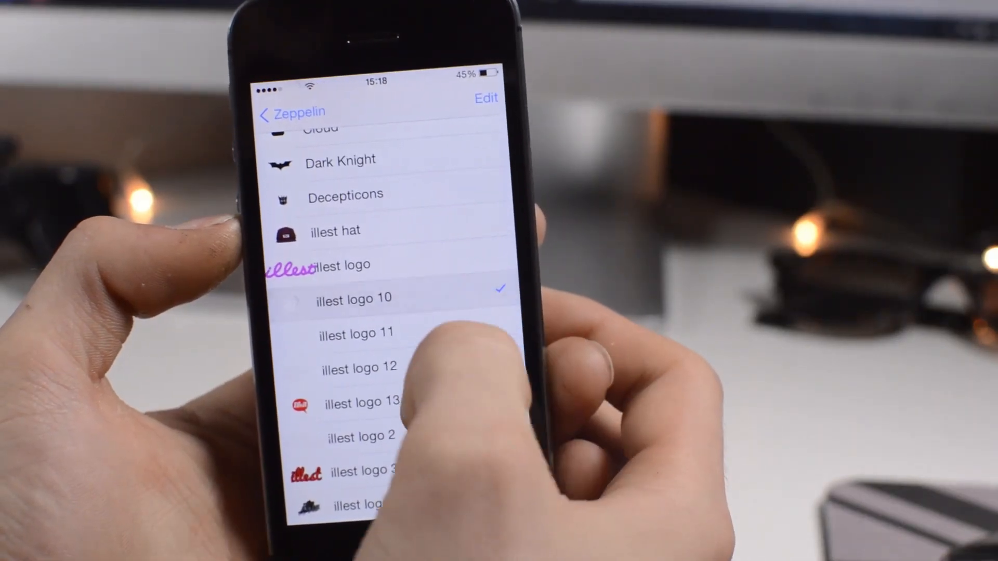
Step: Scroll Zeppelin's carrier logo list in Settings, then its 2.0.2 Cydia page details
scroll(down, 3)
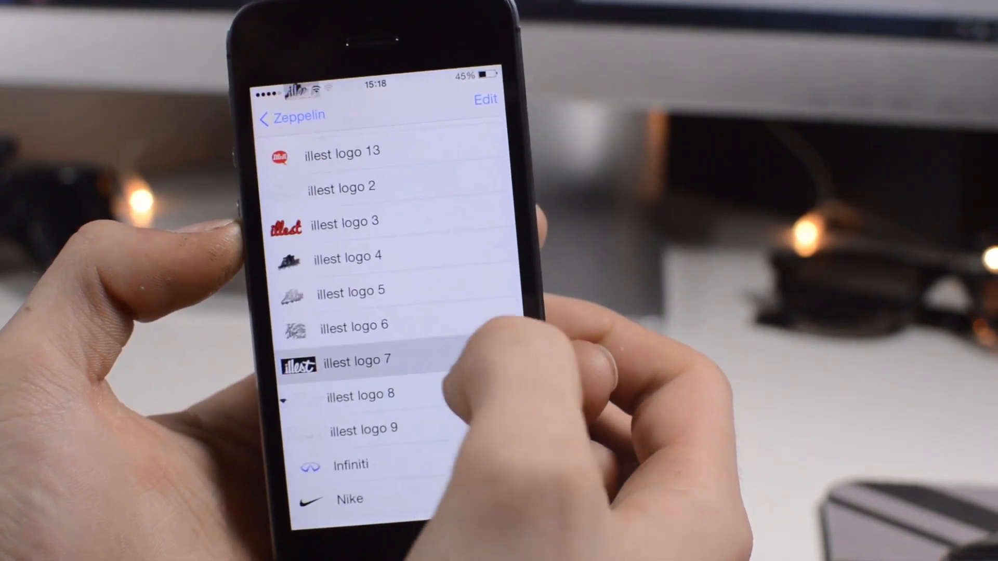
scroll(down, 3)
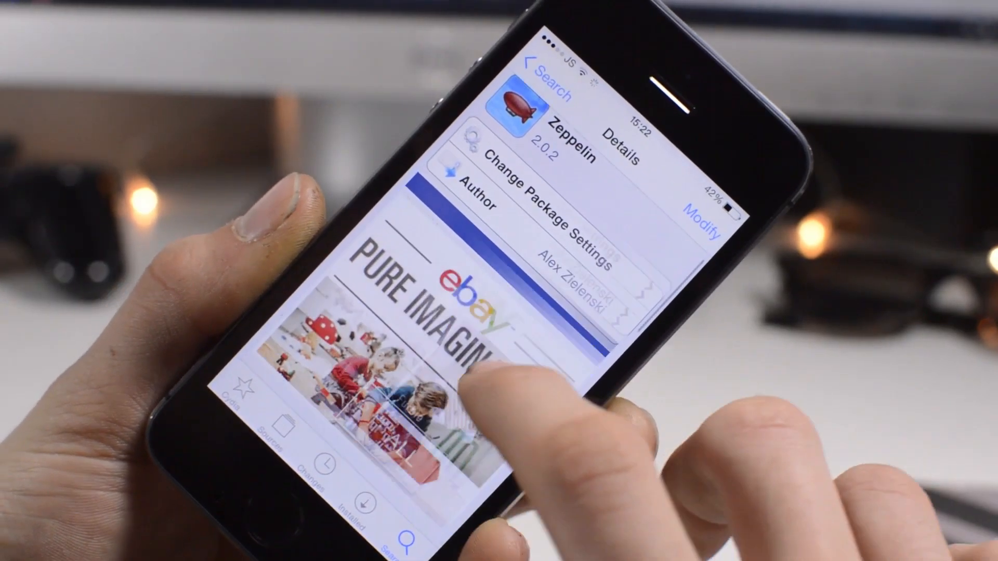
scroll(down, 3)
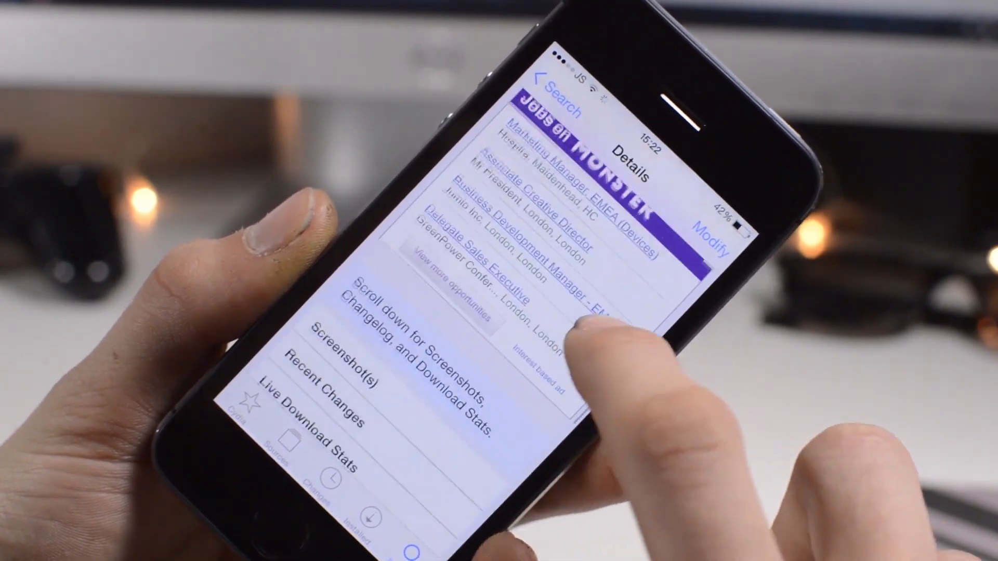